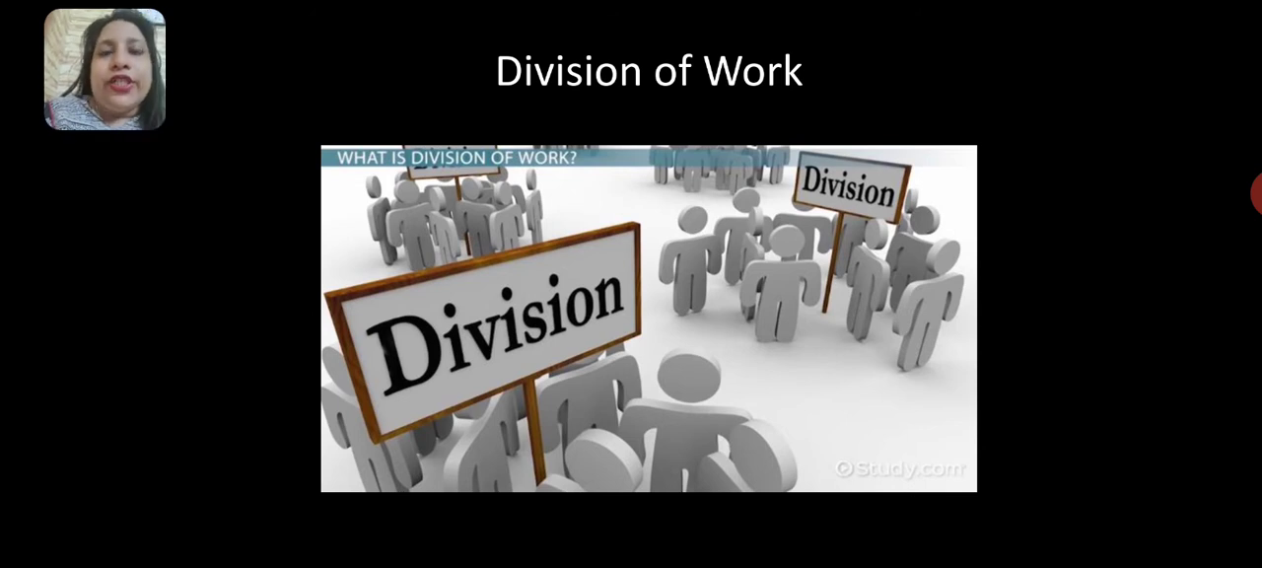
Step: Advance the slideshow past Unity of Command to the Unity of Direction slide
{"action": "key", "text": "Right"}
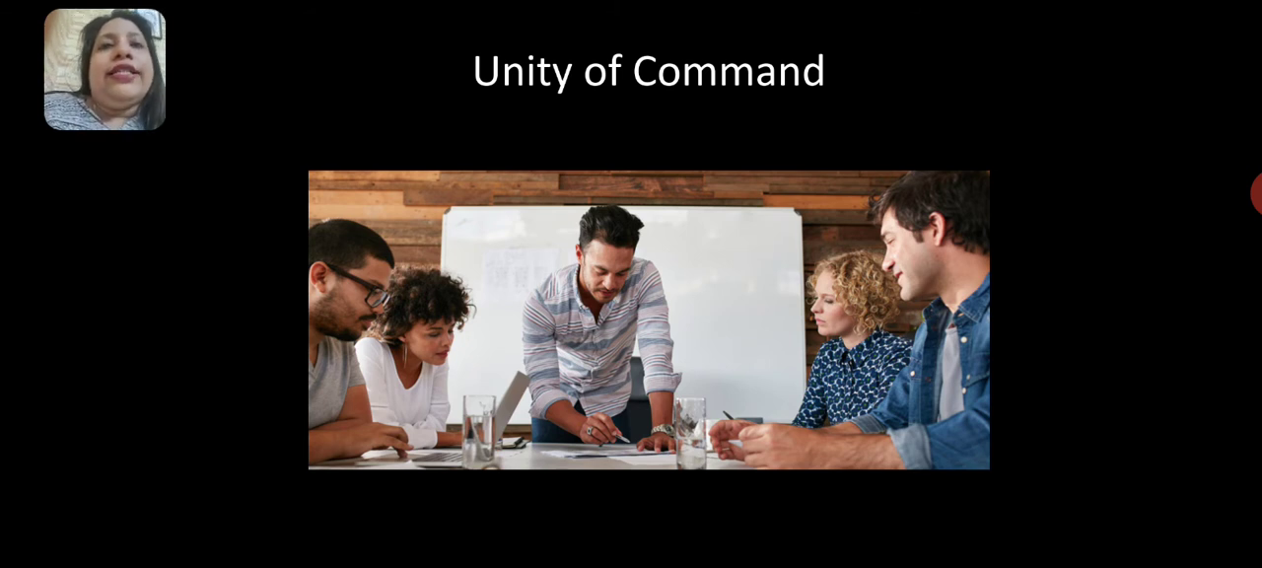
{"action": "key", "text": "Right"}
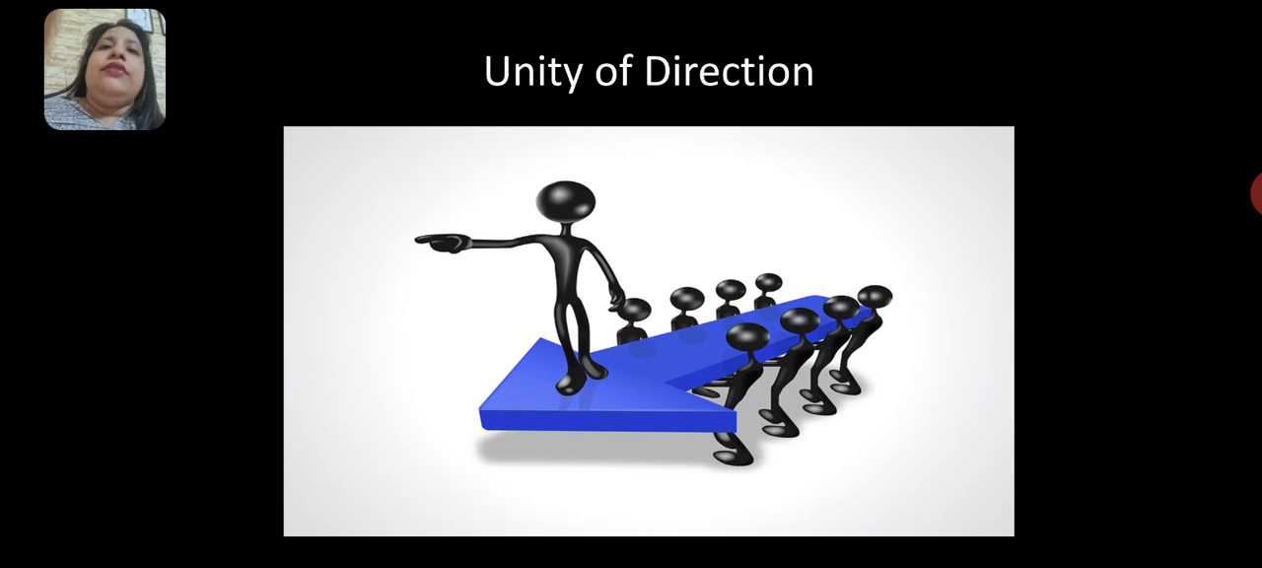